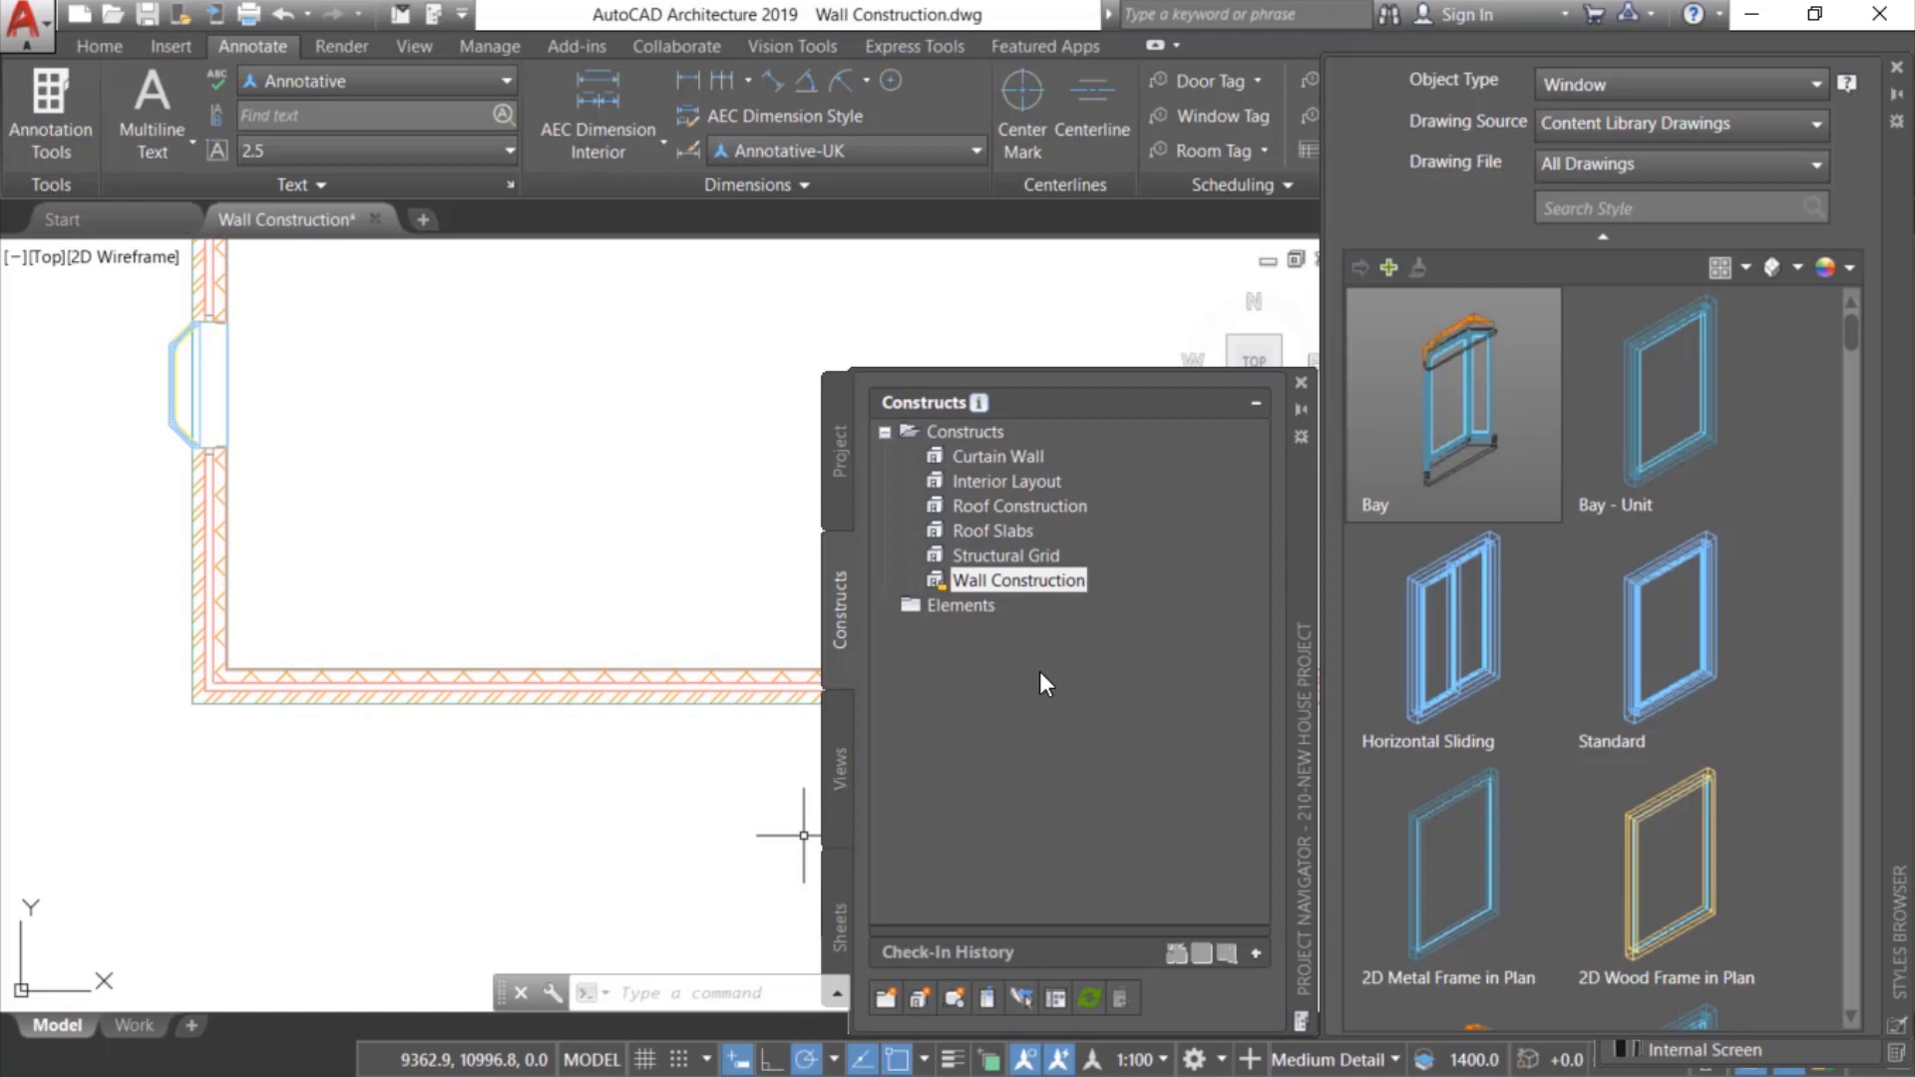
mouse_move(779, 597)
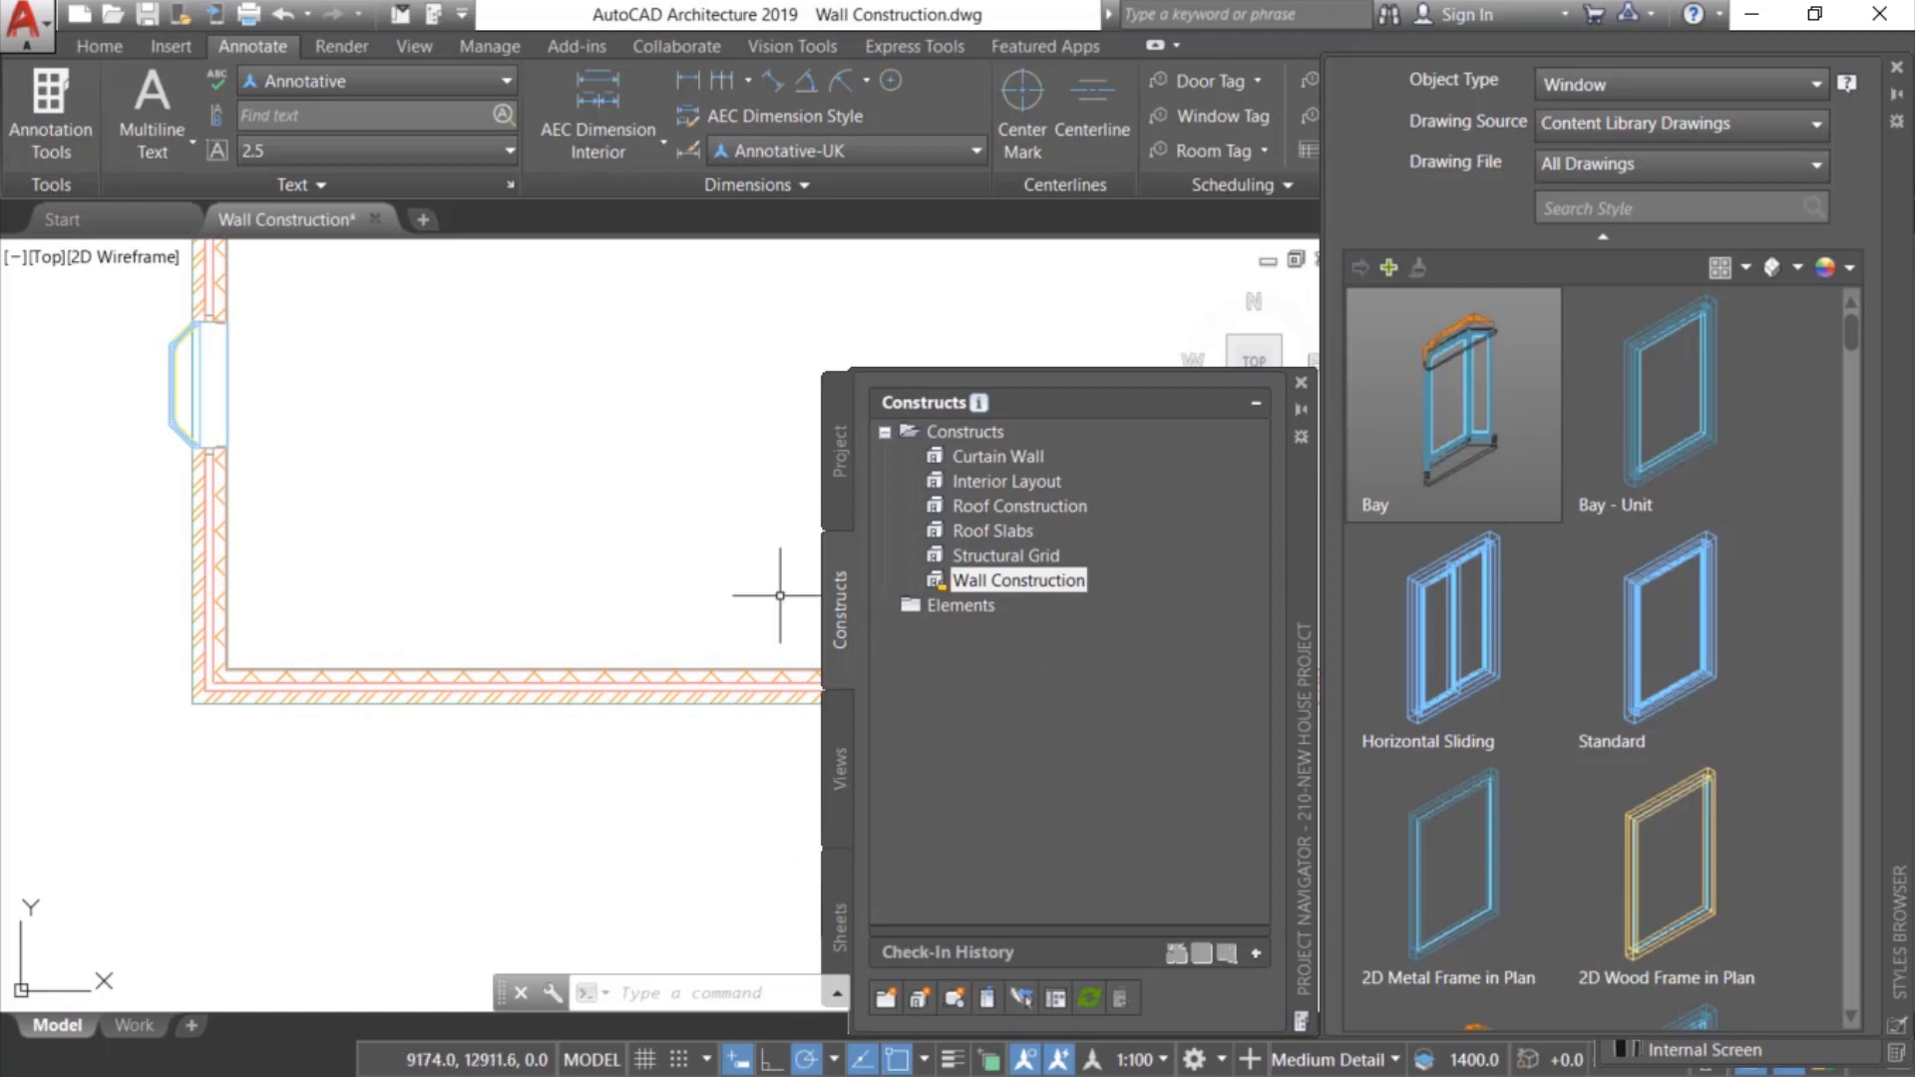
mouse_move(591, 679)
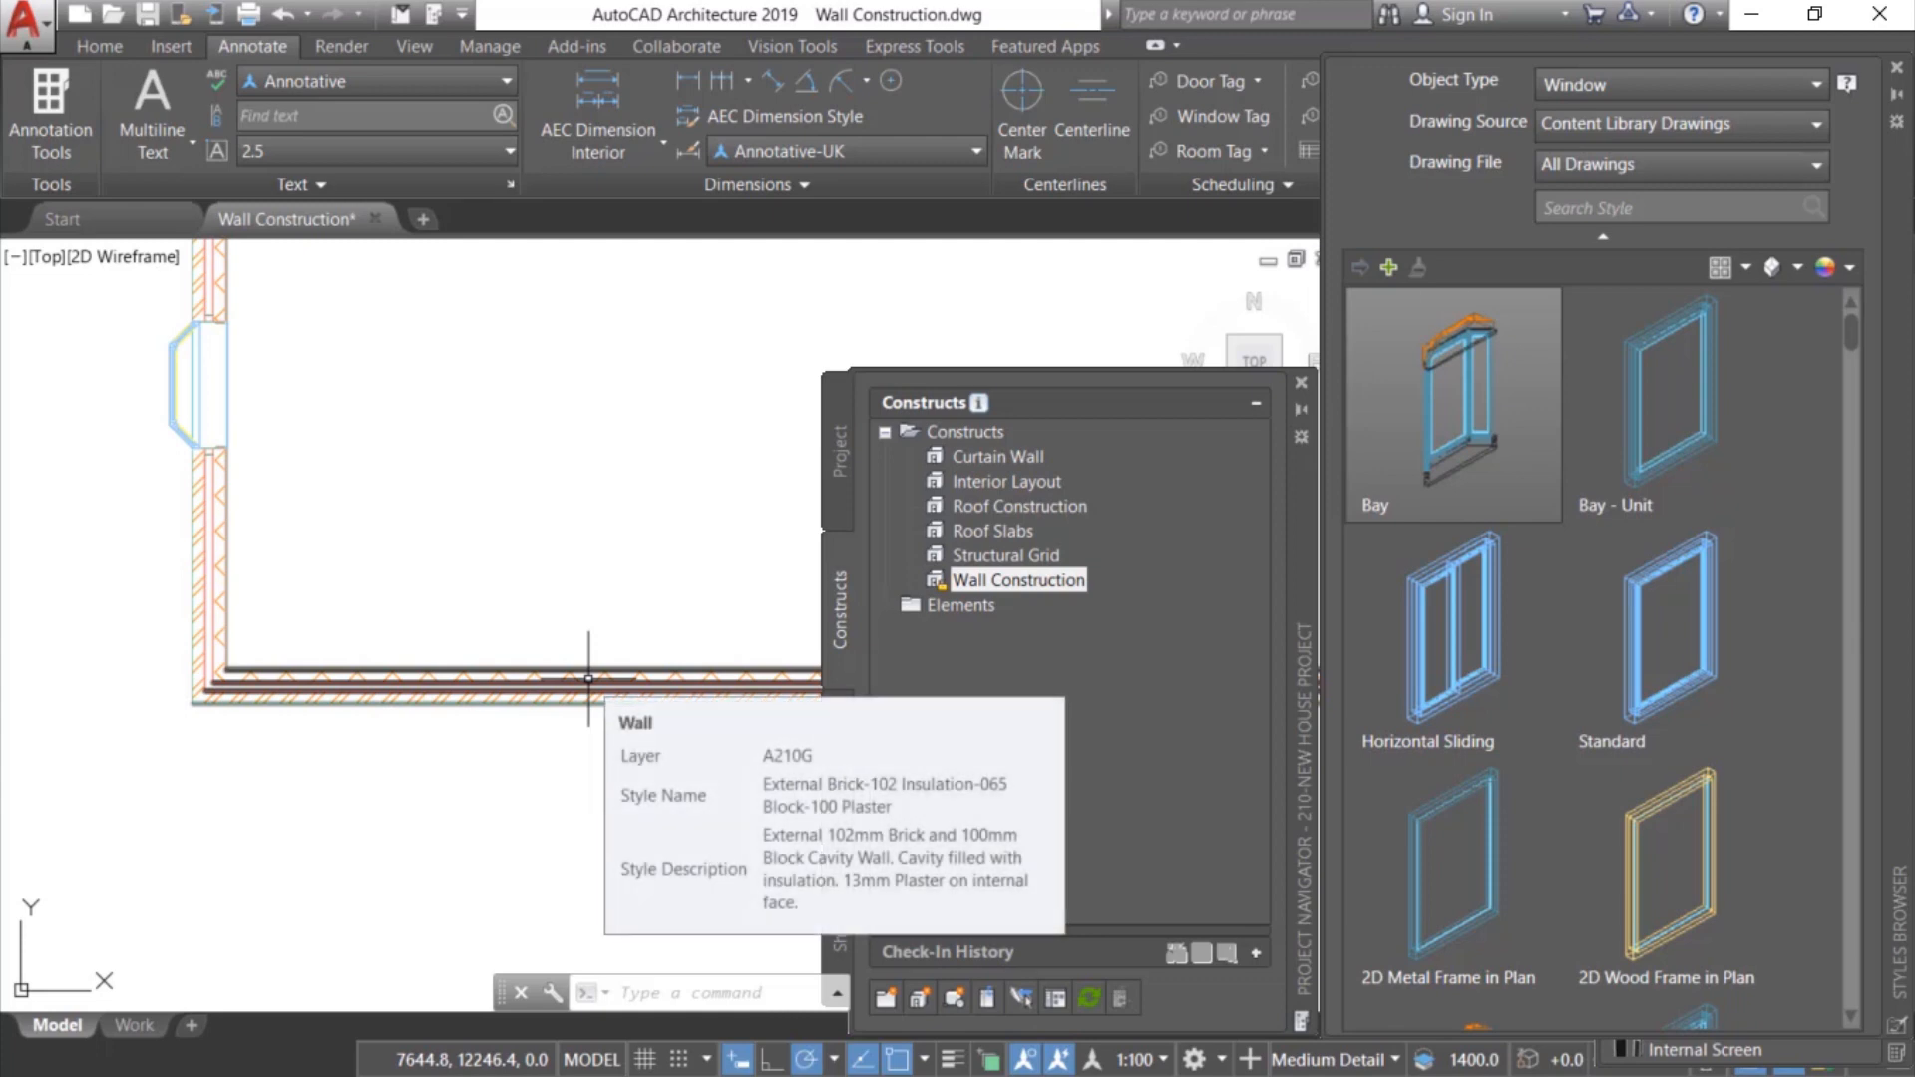
mouse_move(1163, 318)
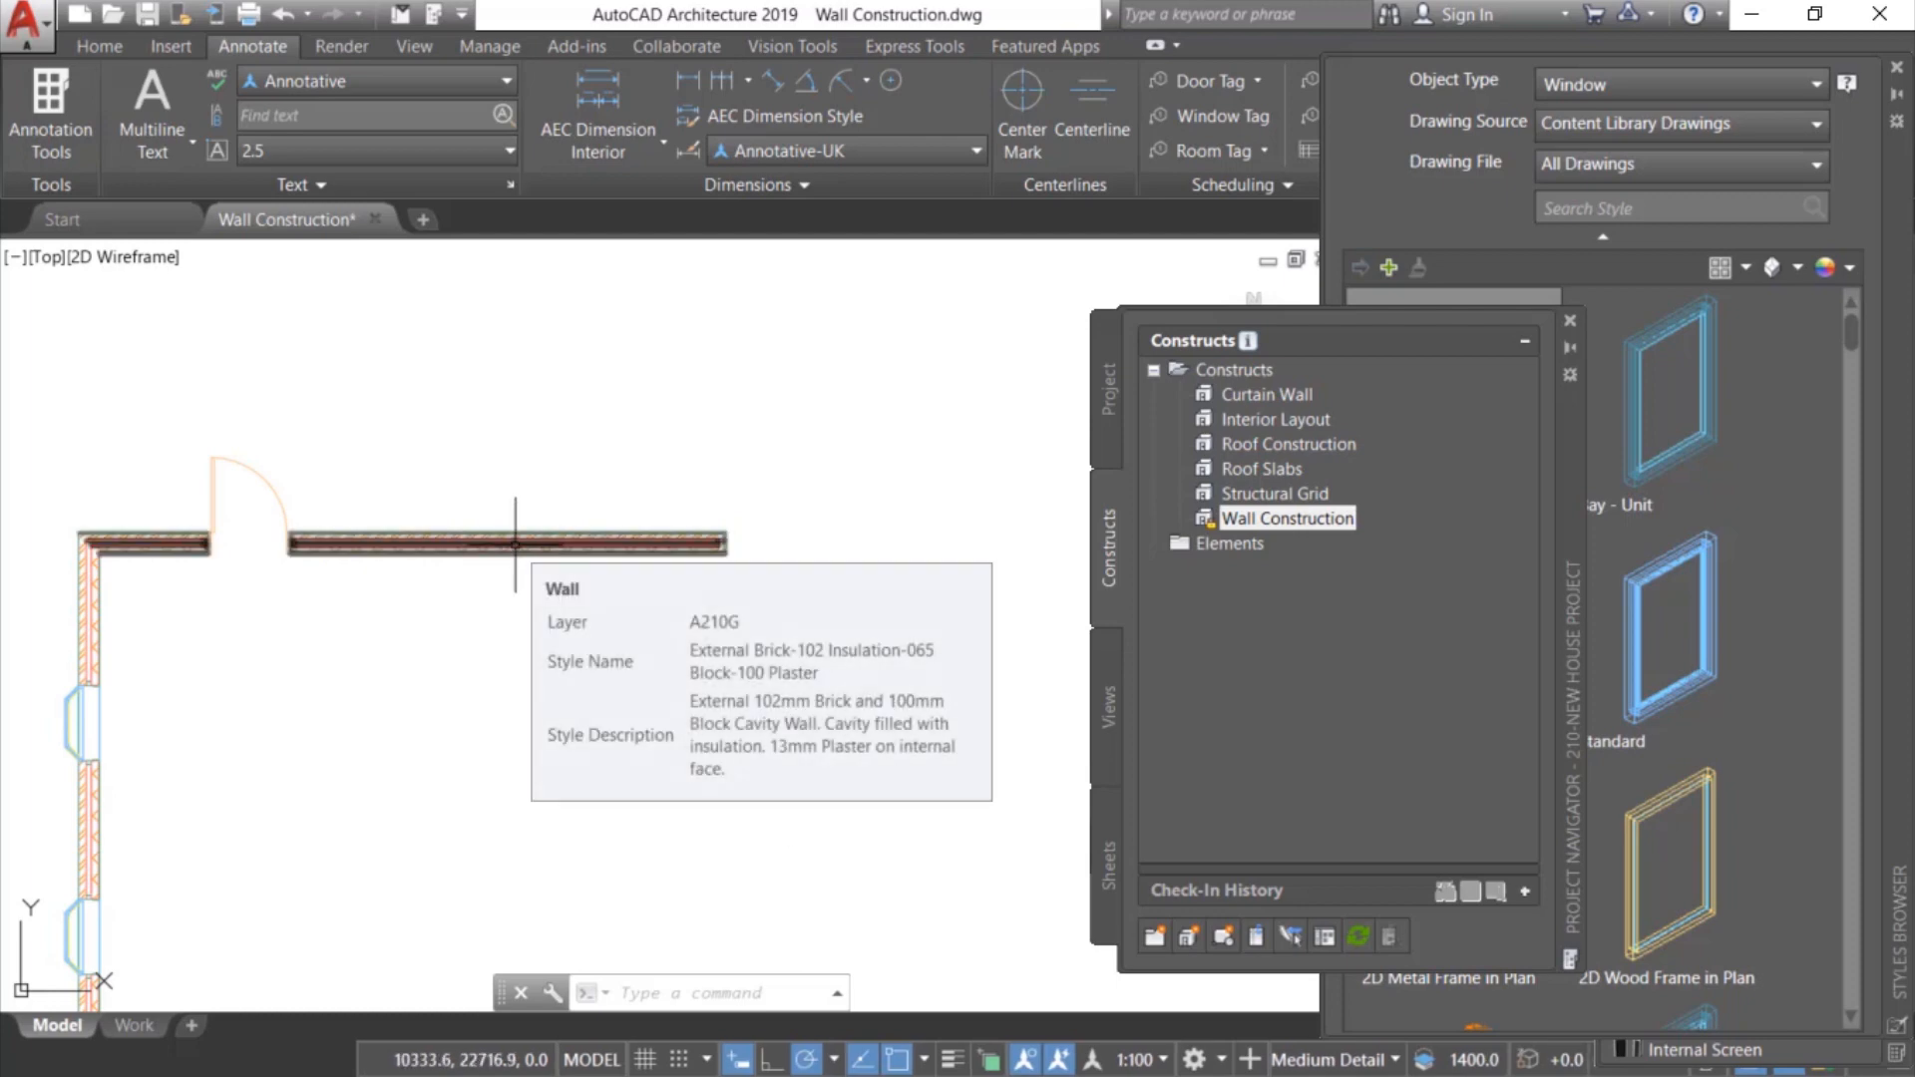
Step: Open the 00-Ground Floor GA plan view from the Project Navigator Views tab
left_click(500, 544)
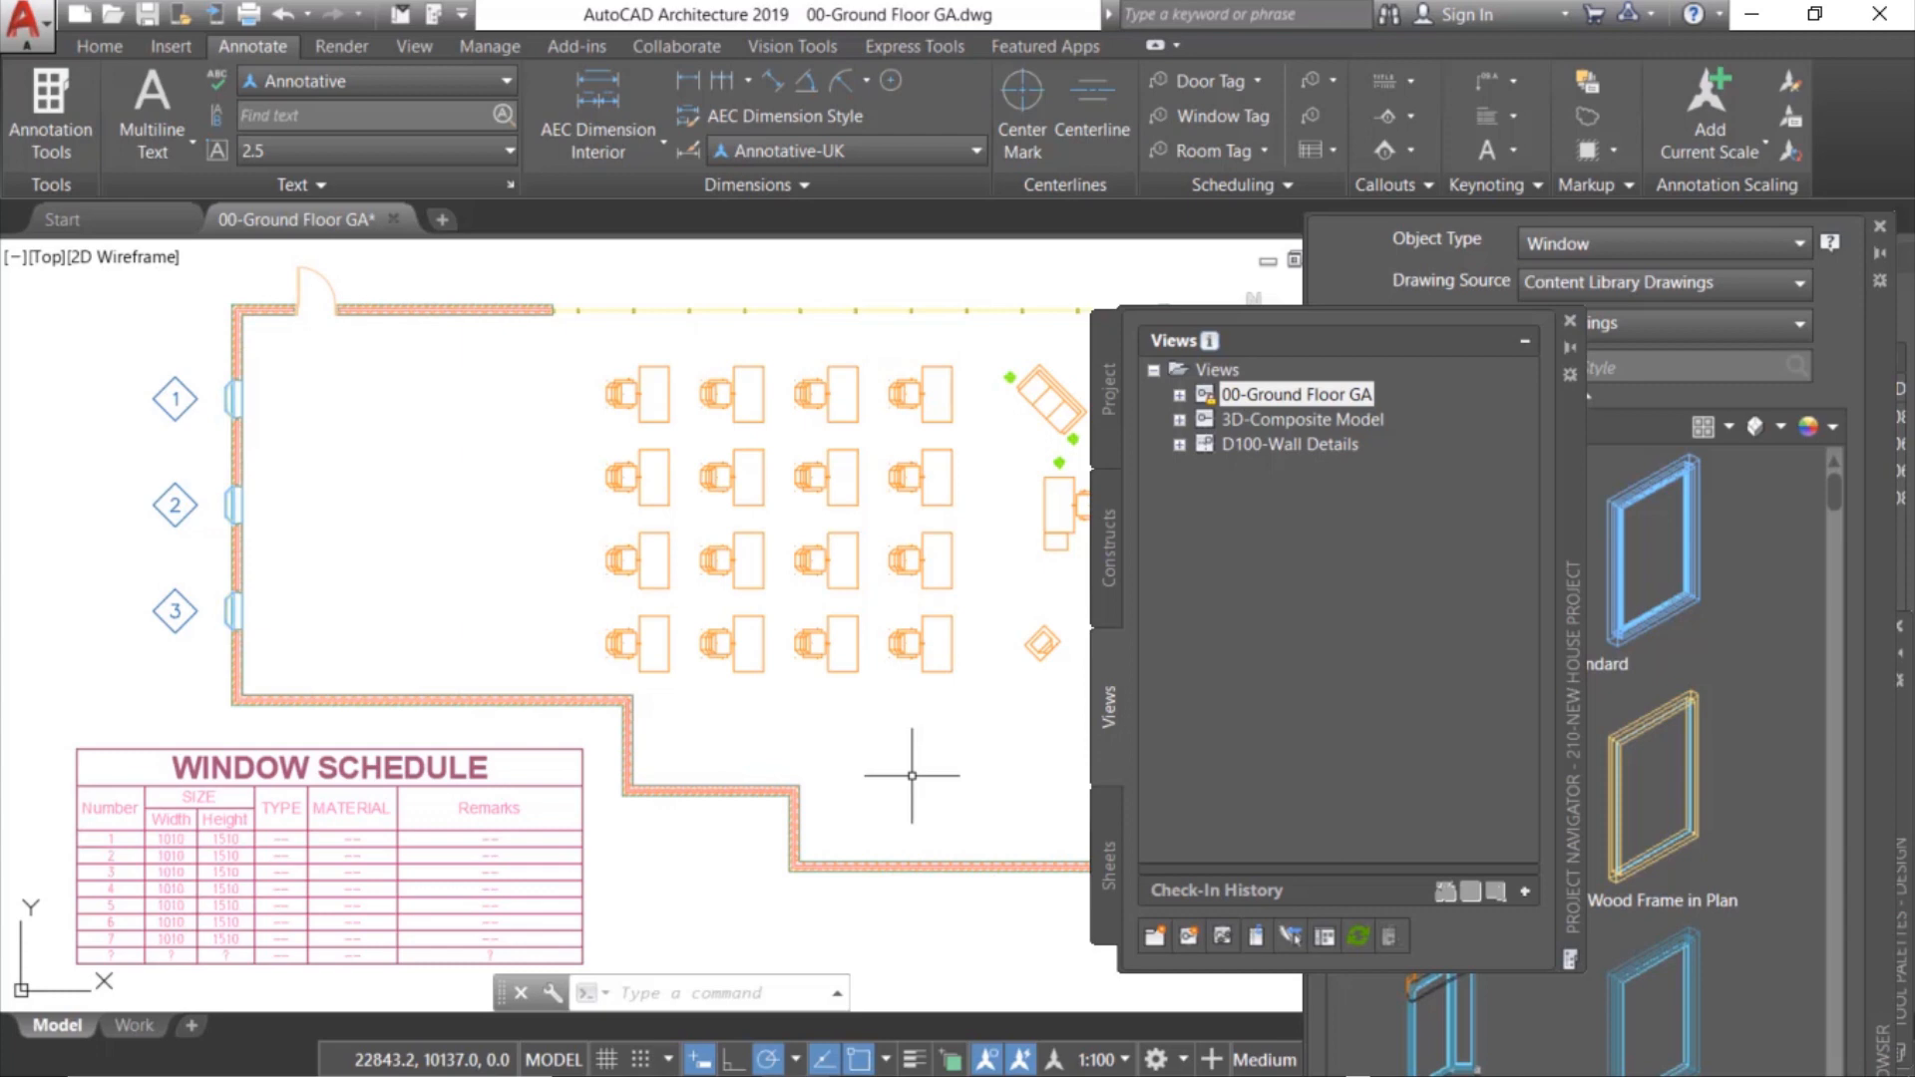
mouse_move(903, 499)
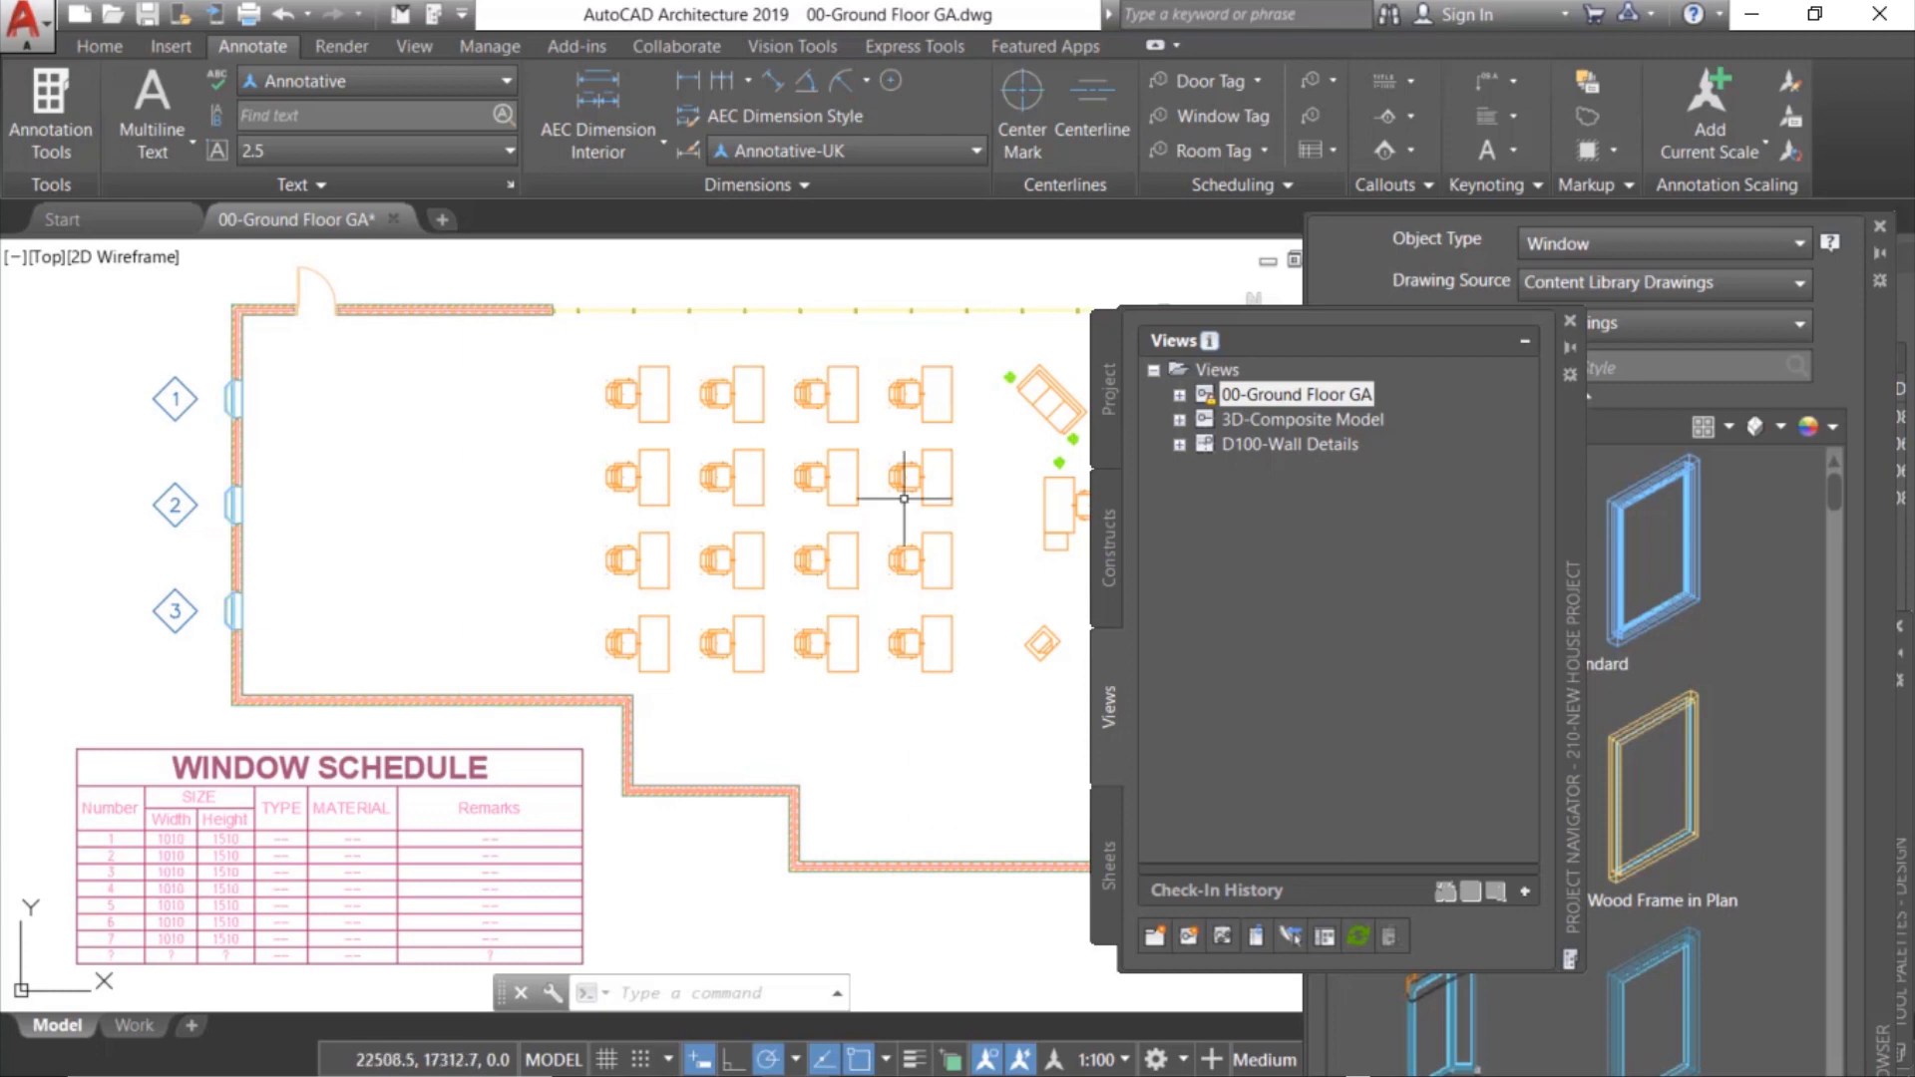